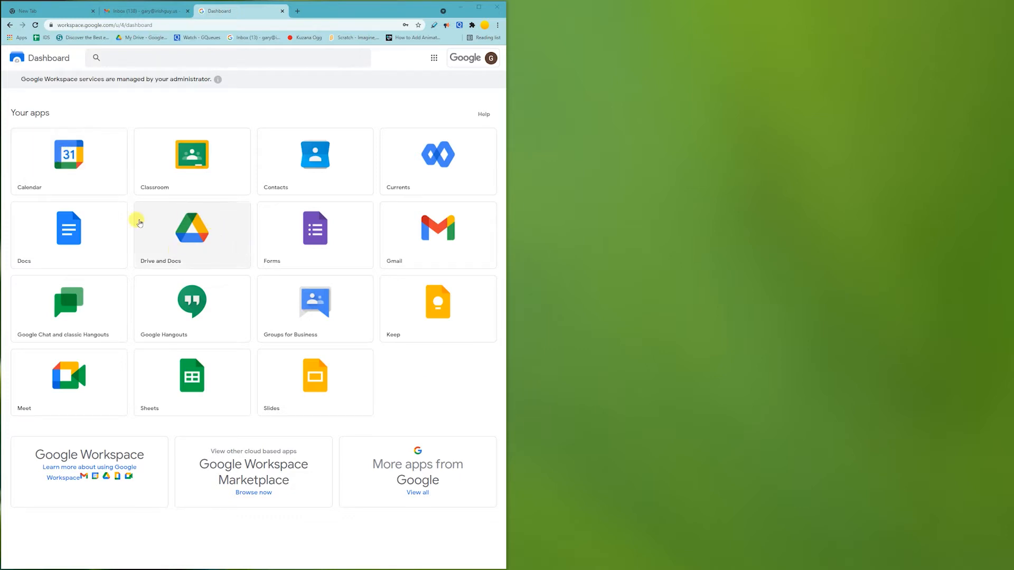
mouse_move(64, 253)
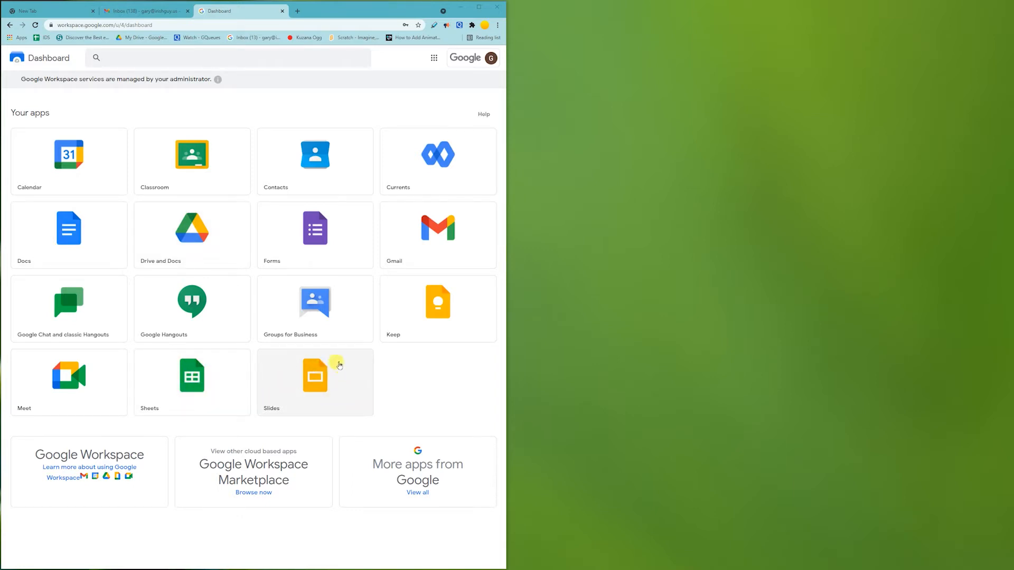
mouse_move(293, 245)
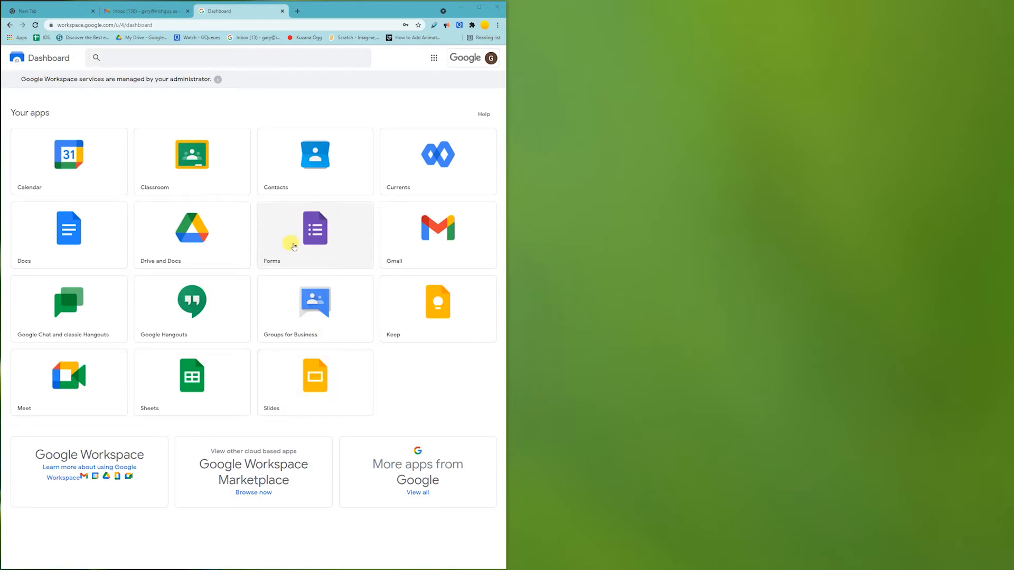
mouse_move(207, 224)
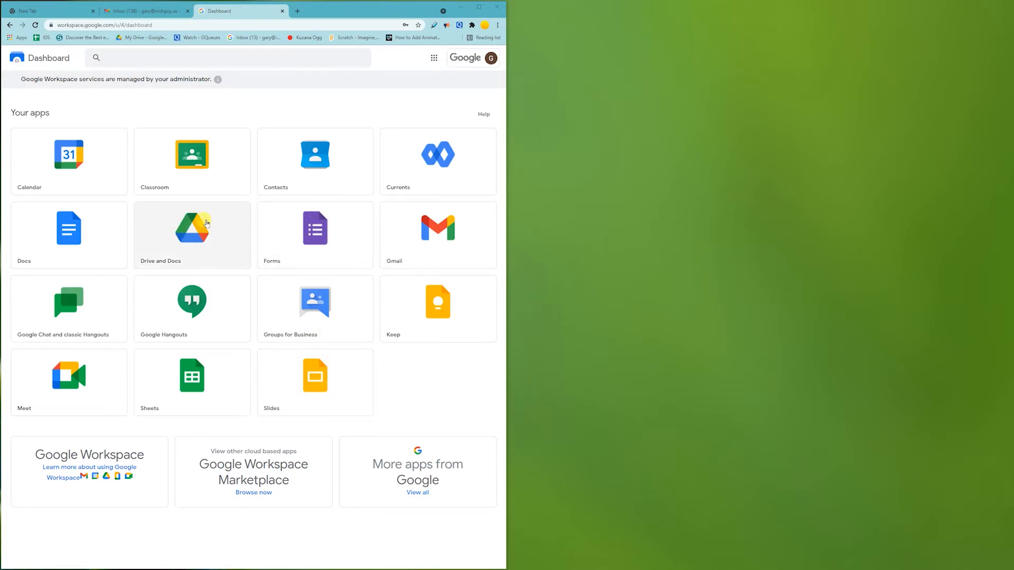
mouse_move(314, 228)
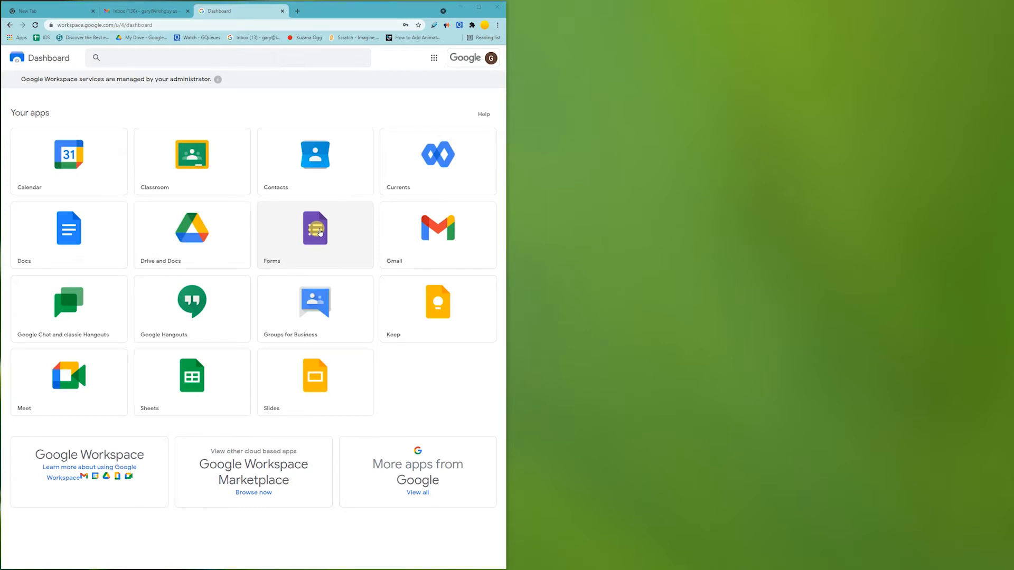
mouse_move(458, 244)
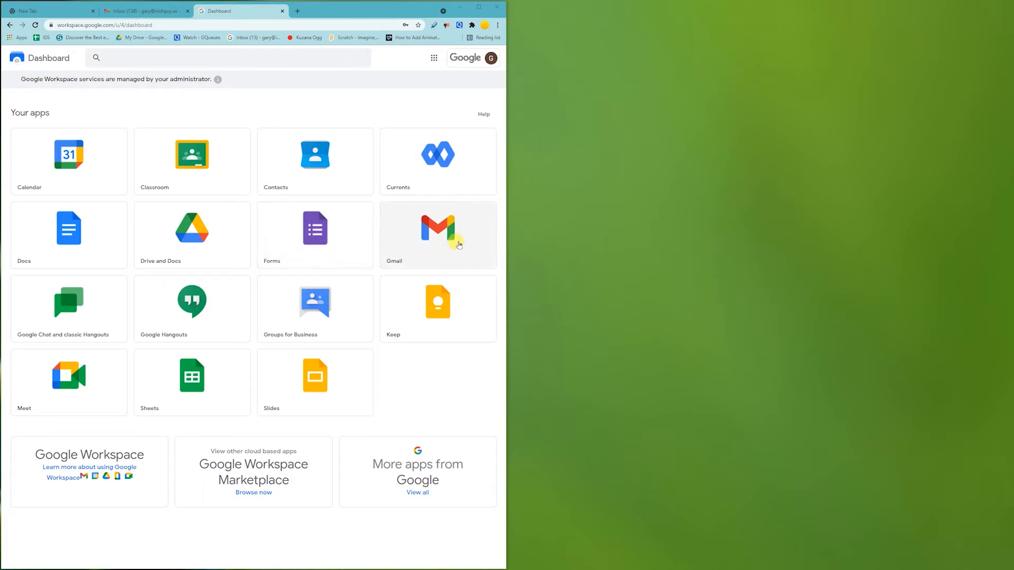
mouse_move(445, 256)
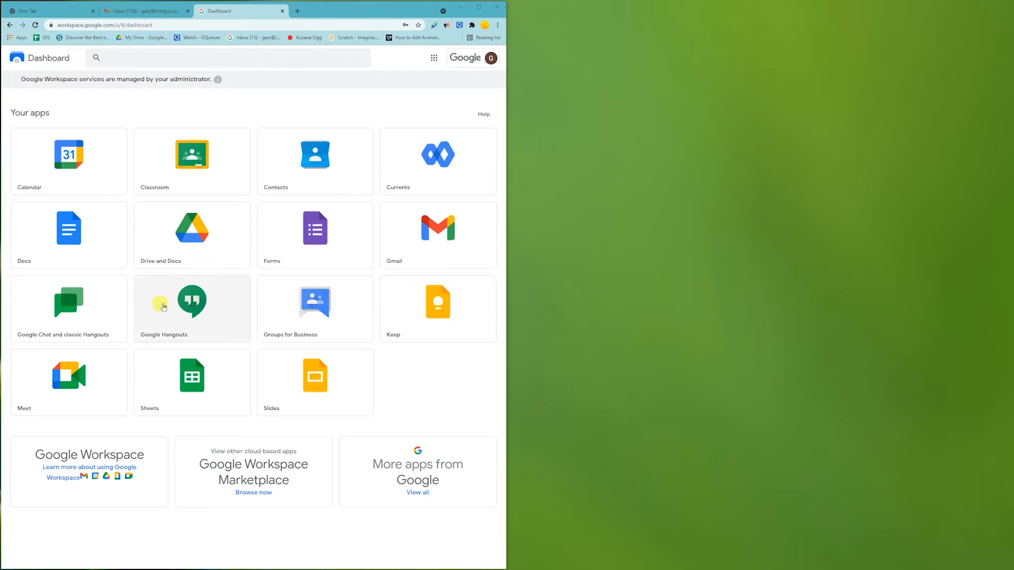
mouse_move(68, 382)
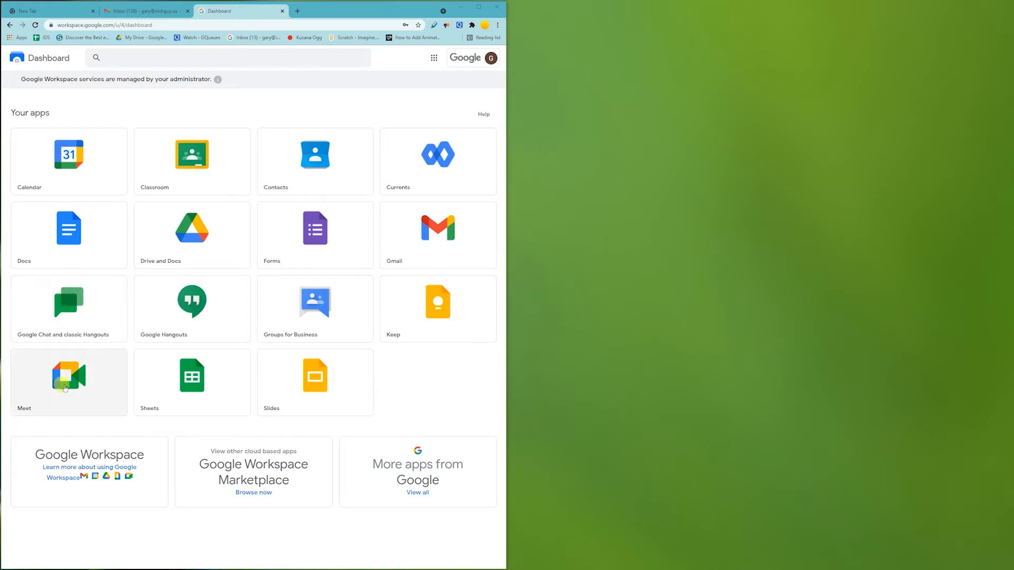
mouse_move(102, 301)
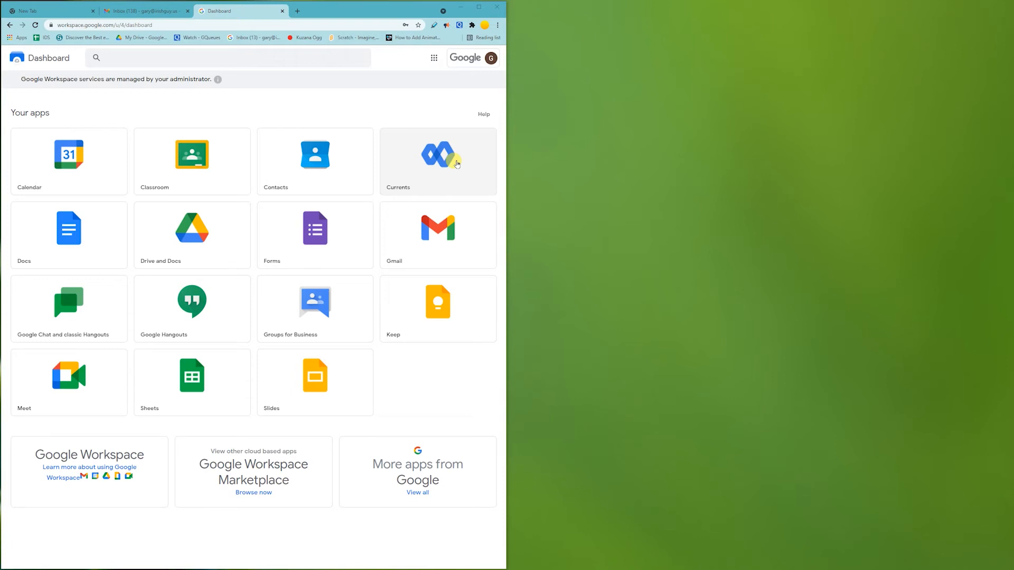
mouse_move(437, 231)
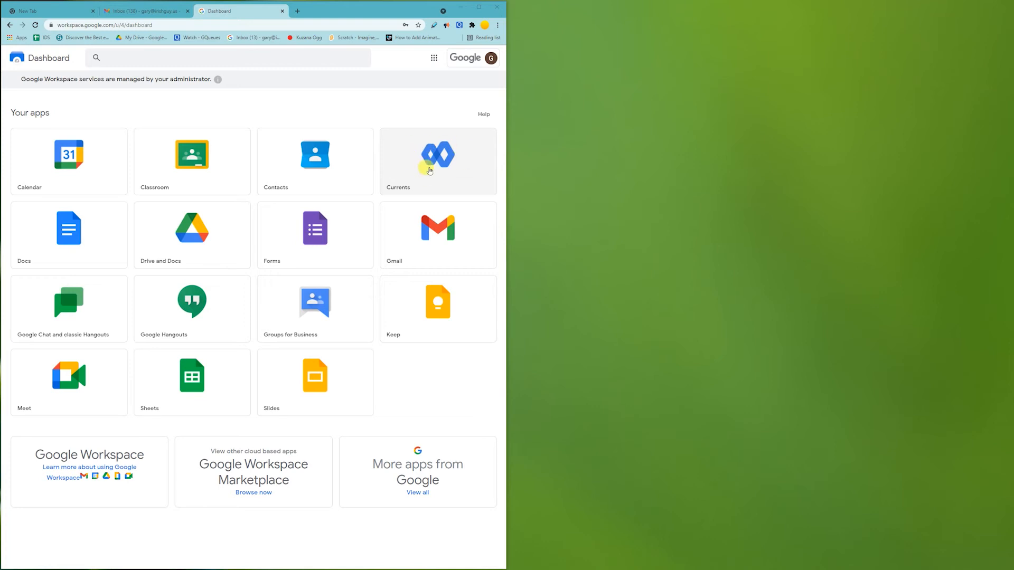
mouse_move(388, 190)
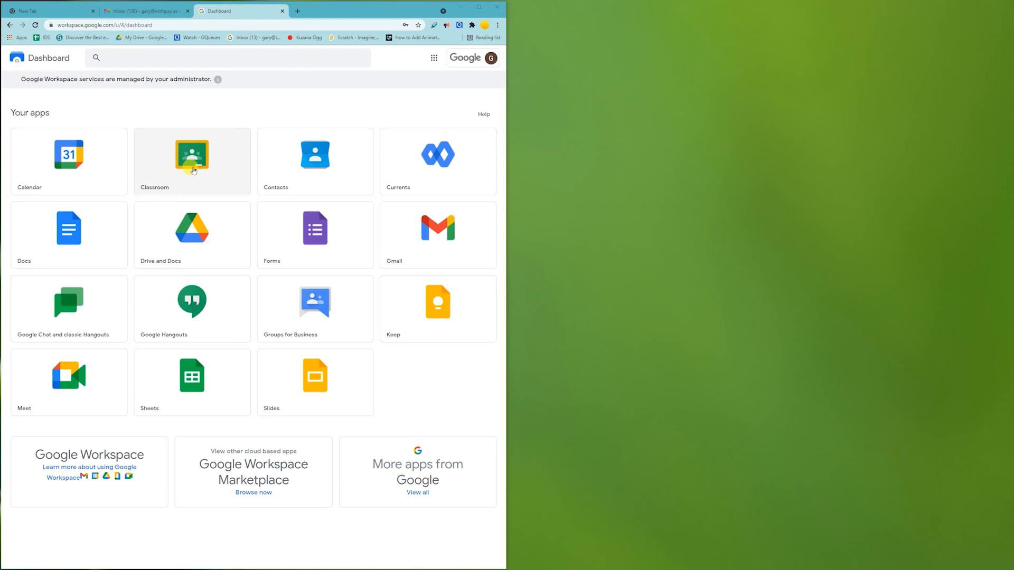
mouse_move(231, 254)
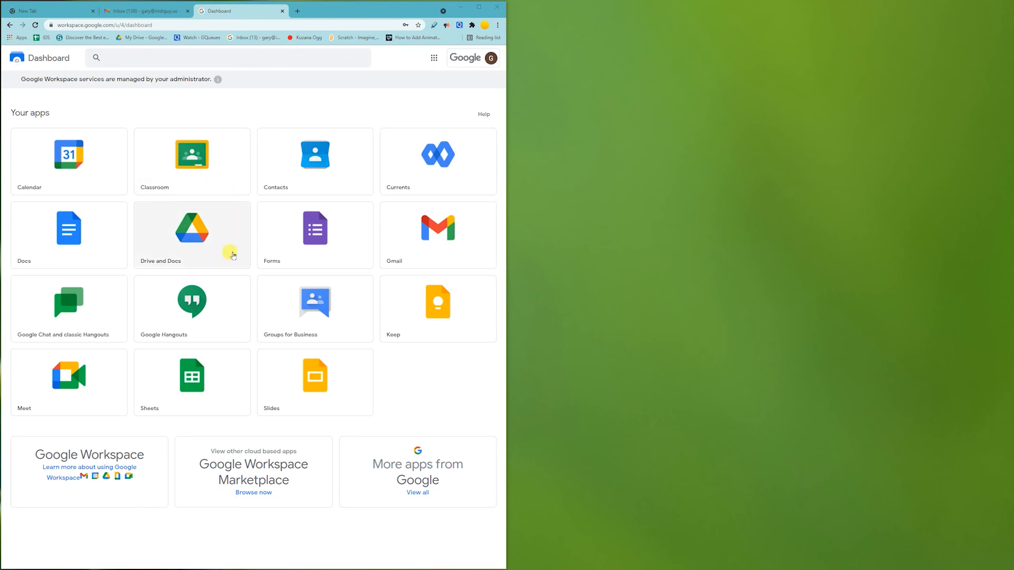
mouse_move(429, 227)
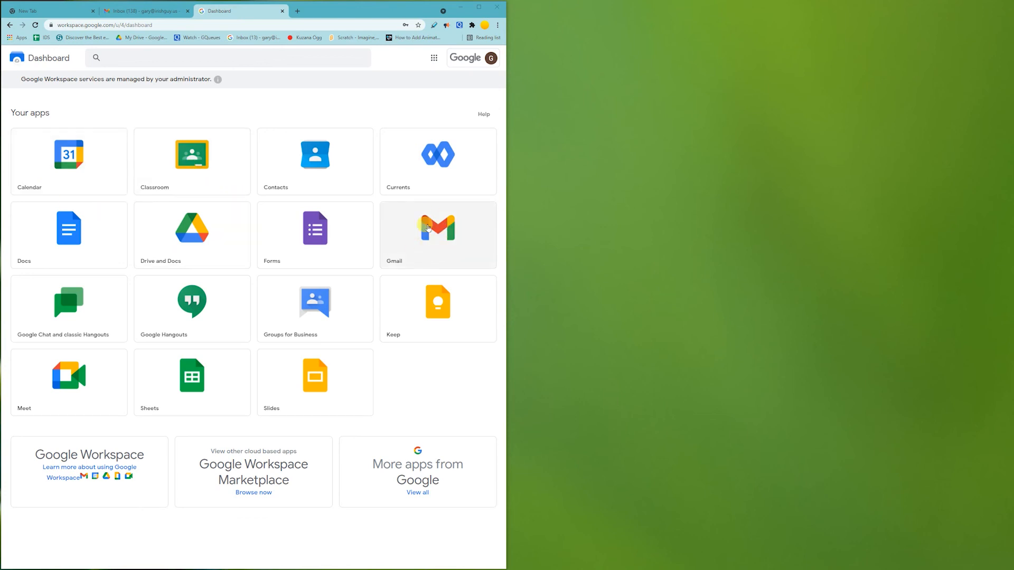
mouse_move(208, 223)
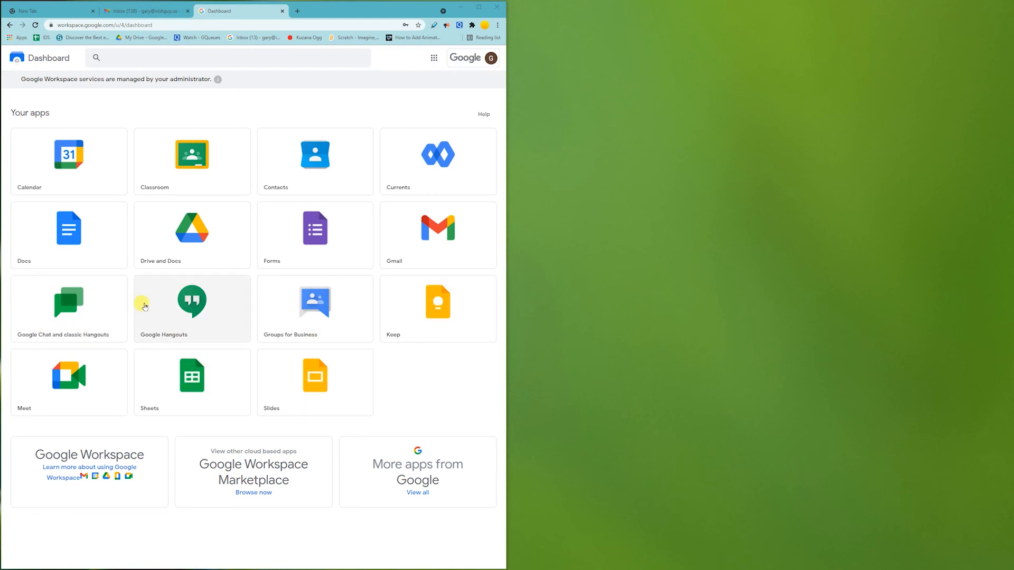
mouse_move(437, 315)
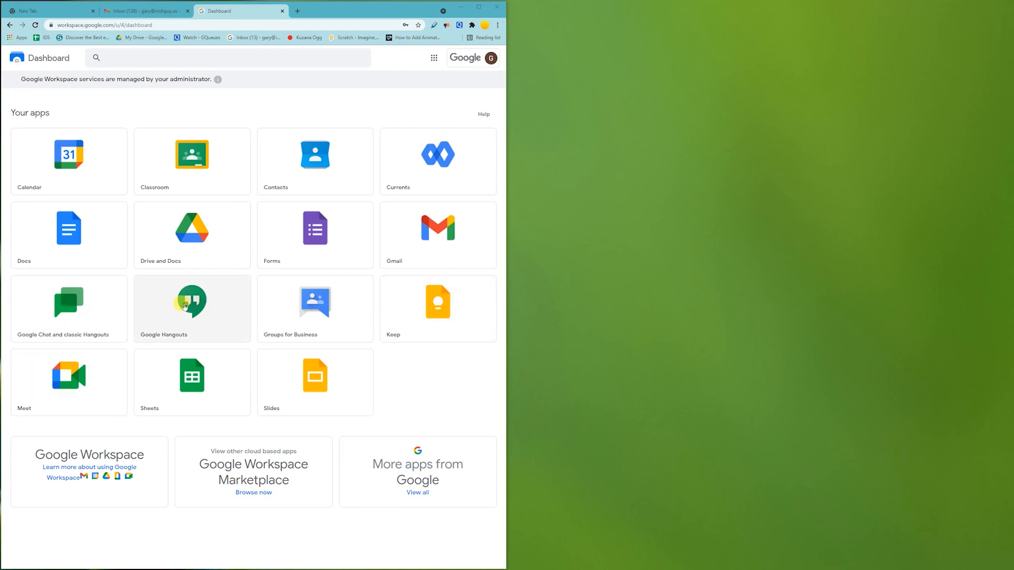
mouse_move(48, 395)
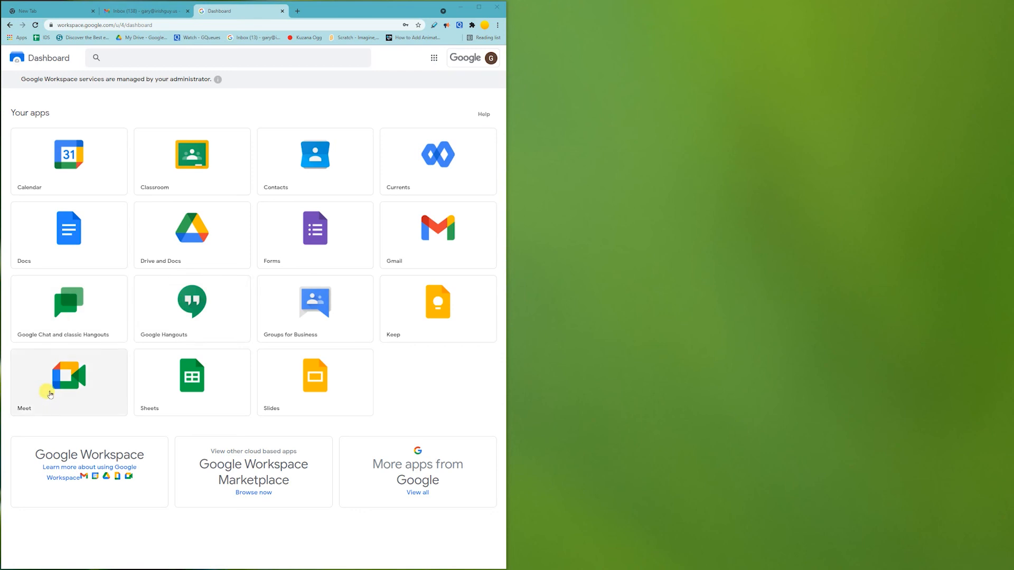